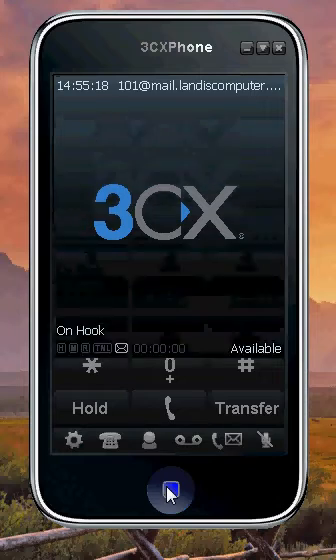
- Scroll the softphone up to show the complete keypad and Line 1-3 buttons
click(168, 488)
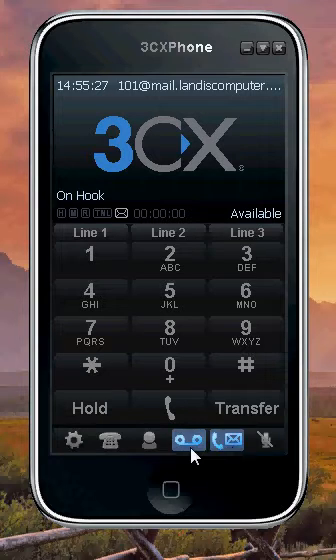
- Dial extension 101, start the call on Line 1, then hang it up
click(88, 268)
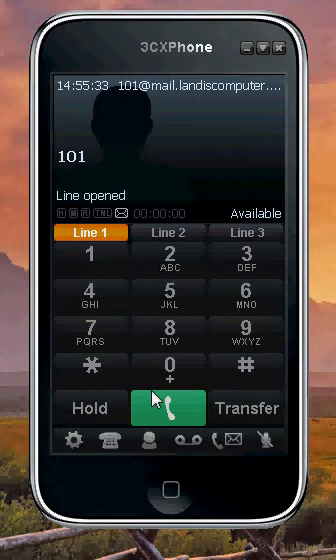
click(168, 408)
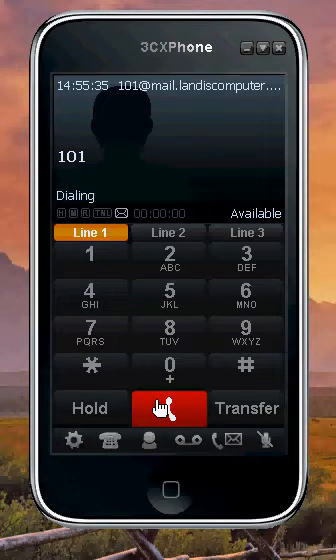
click(168, 408)
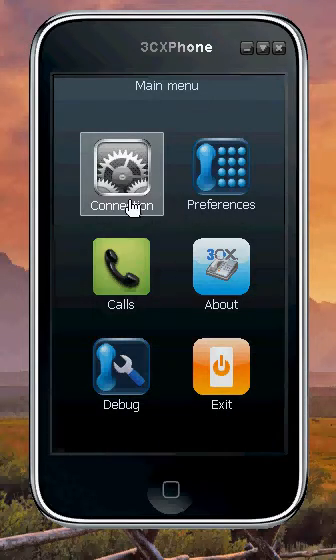
mouse_move(236, 176)
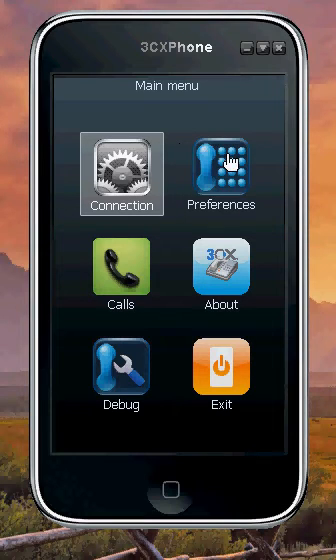
mouse_move(120, 370)
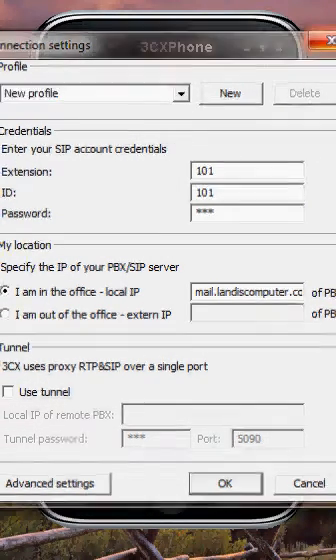
- Close the Connection settings for extension 101 and return to the idle dial pad
click(214, 484)
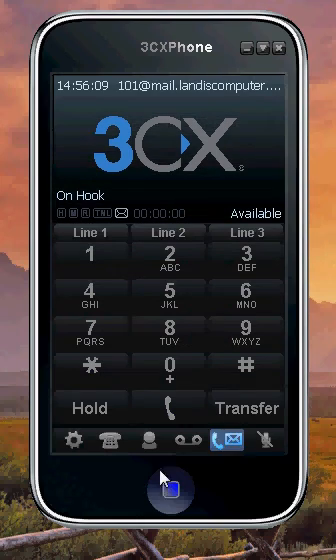
click(168, 296)
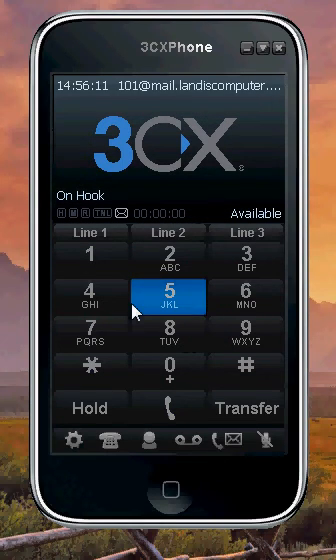